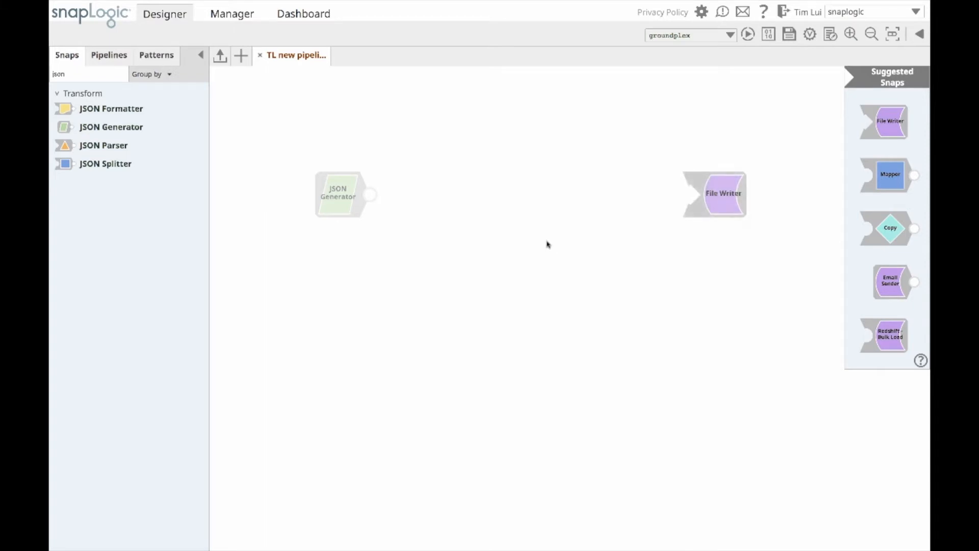
# - Show Integration Assistant snap suggestions for the JSON Generator
pyautogui.click(339, 194)
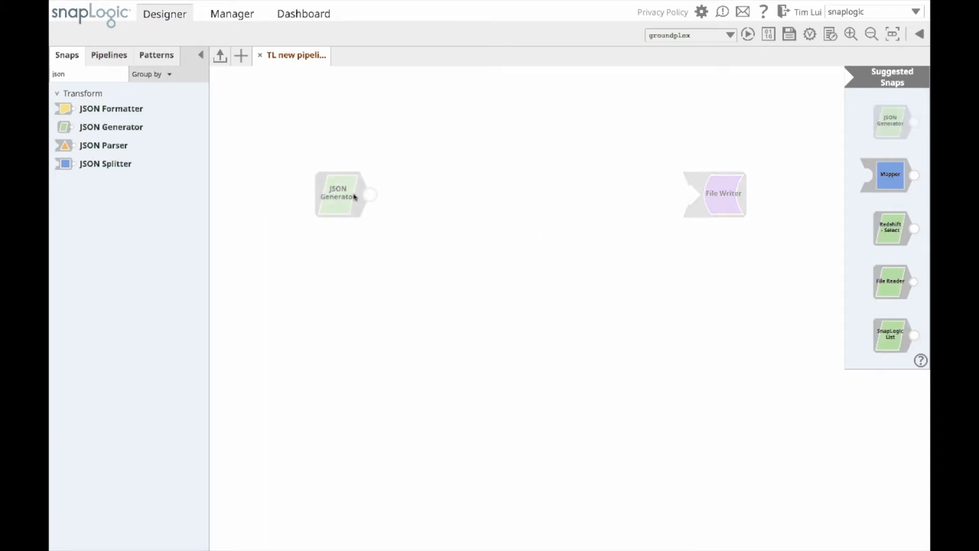
pyautogui.moveTo(462, 212)
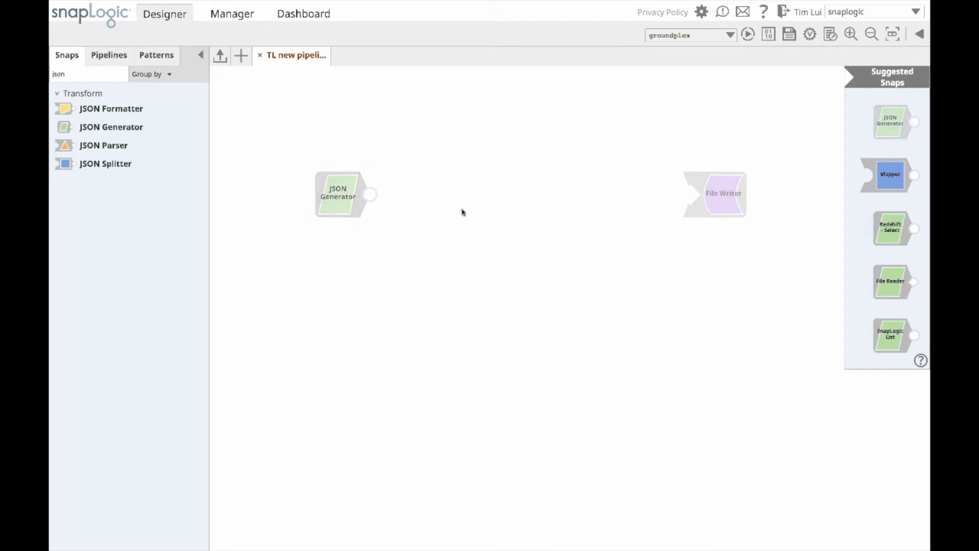
pyautogui.moveTo(585, 202)
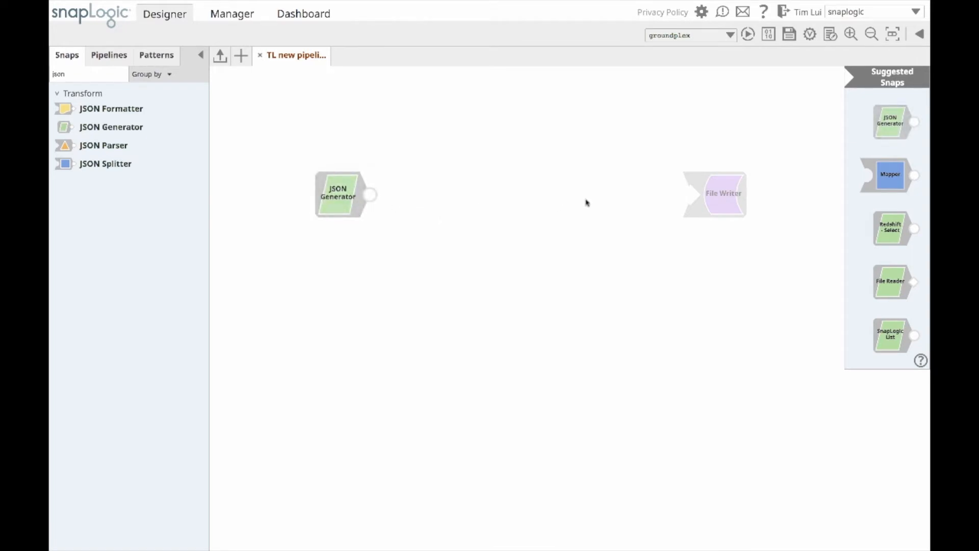
pyautogui.moveTo(339, 195)
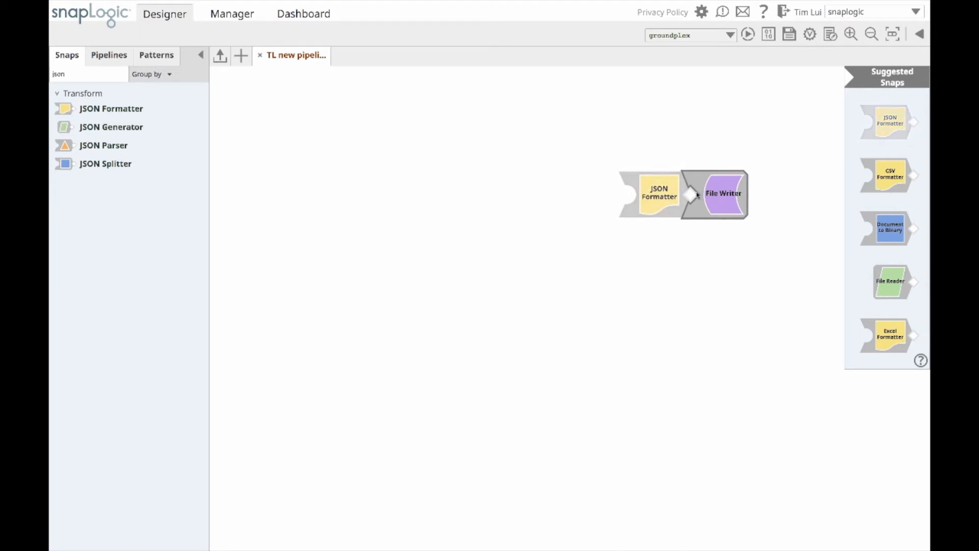
# - Insert a Mapper ahead of the JSON Formatter from the Suggested Snaps panel
pyautogui.click(658, 194)
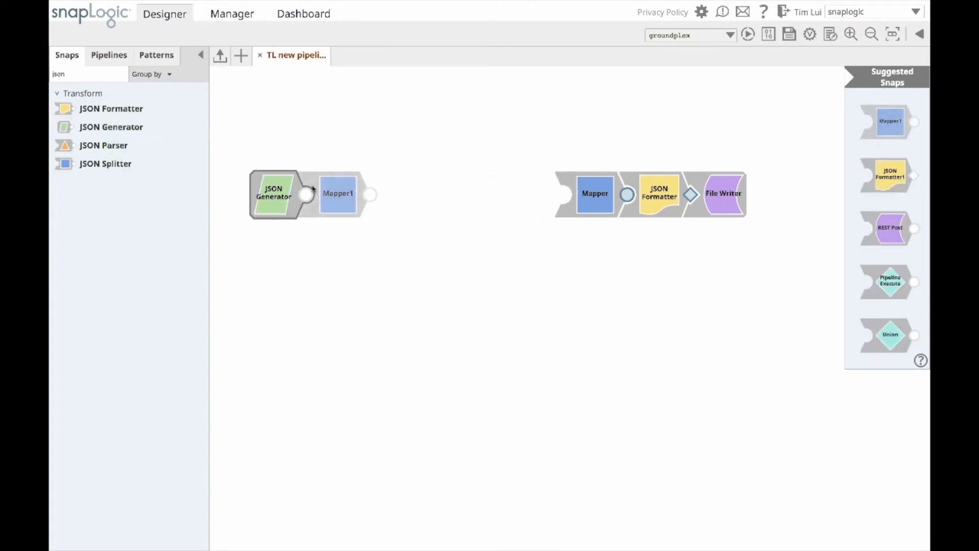
pyautogui.moveTo(724, 192)
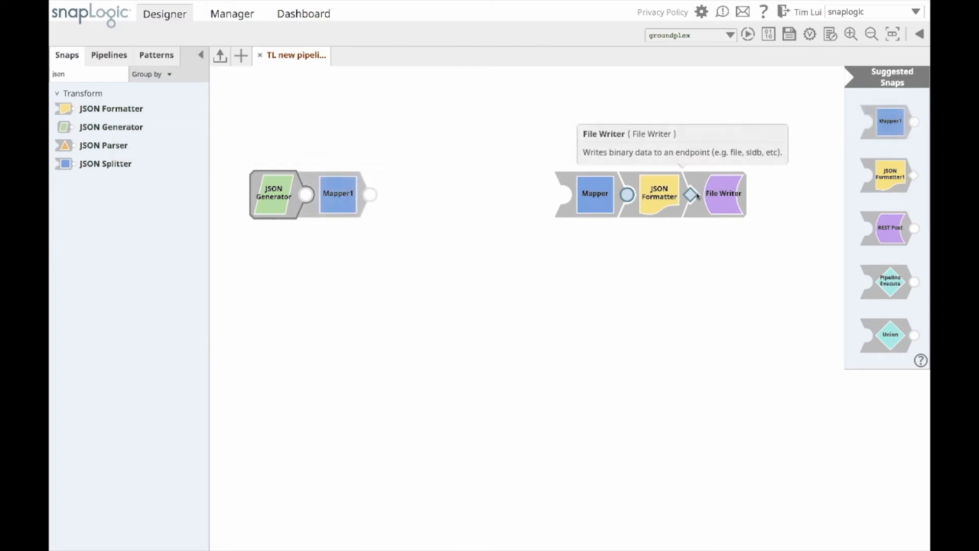
pyautogui.moveTo(659, 195)
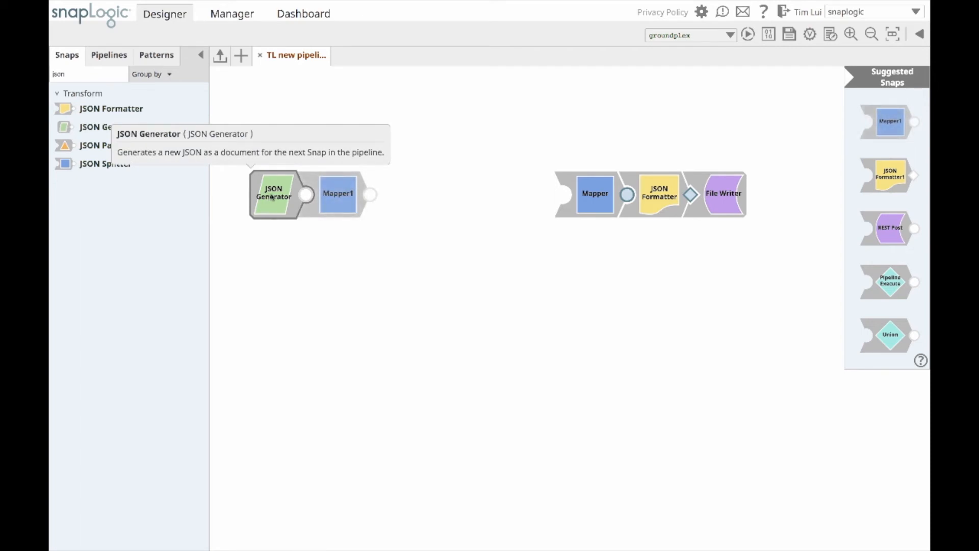
pyautogui.moveTo(595, 193)
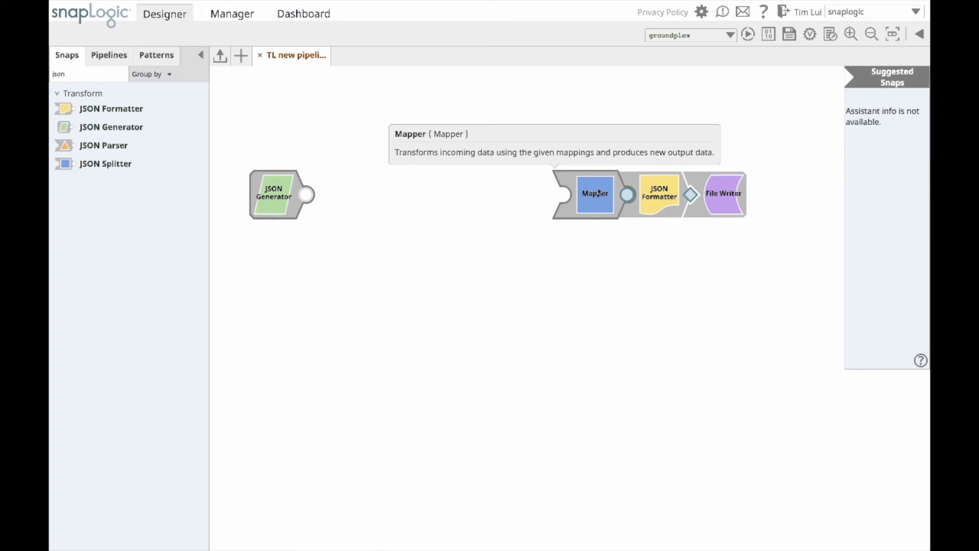
pyautogui.moveTo(549, 236)
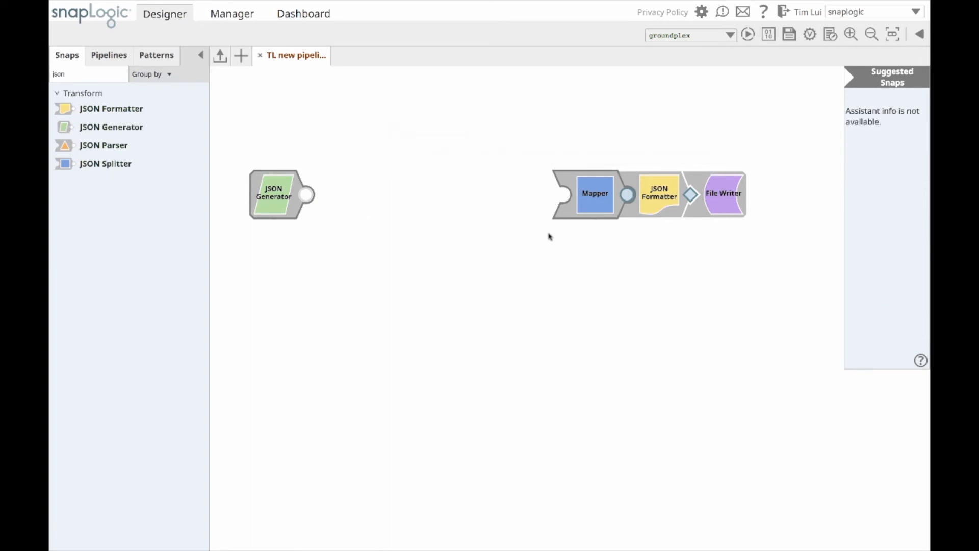
# - Load suggested snaps to place before the Mapper, previewing a Join
pyautogui.click(594, 194)
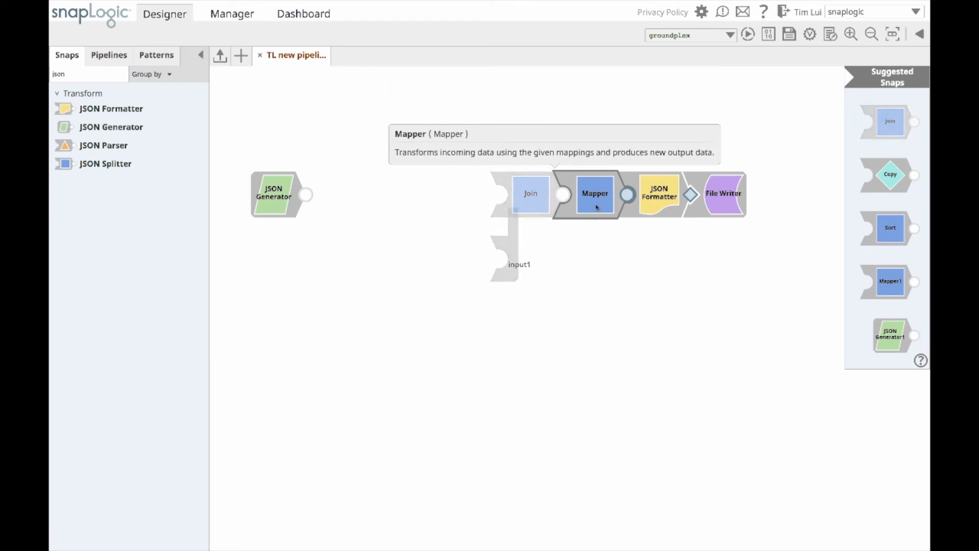
pyautogui.moveTo(386, 173)
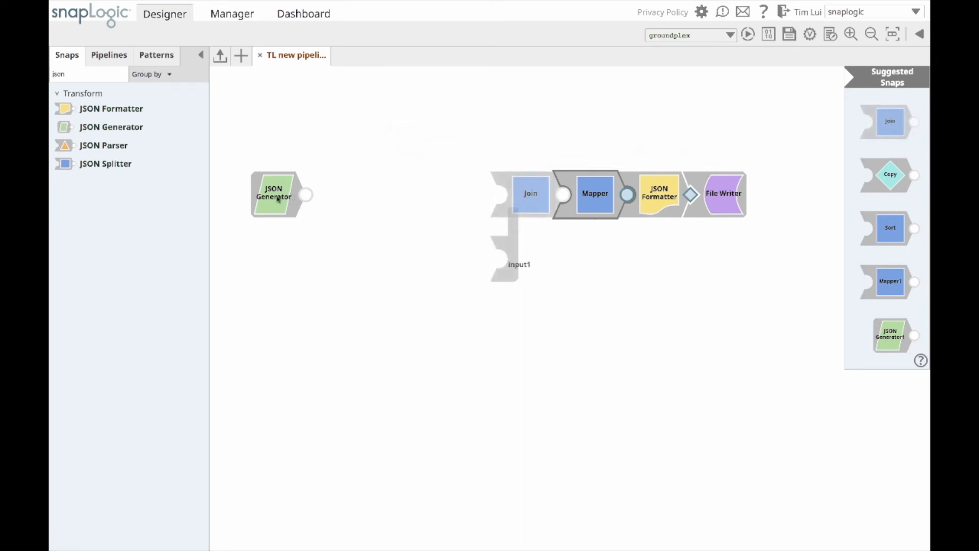
# - Ask the Assistant for snaps to follow the JSON Generator, previewing Mapper1
pyautogui.rightClick(275, 195)
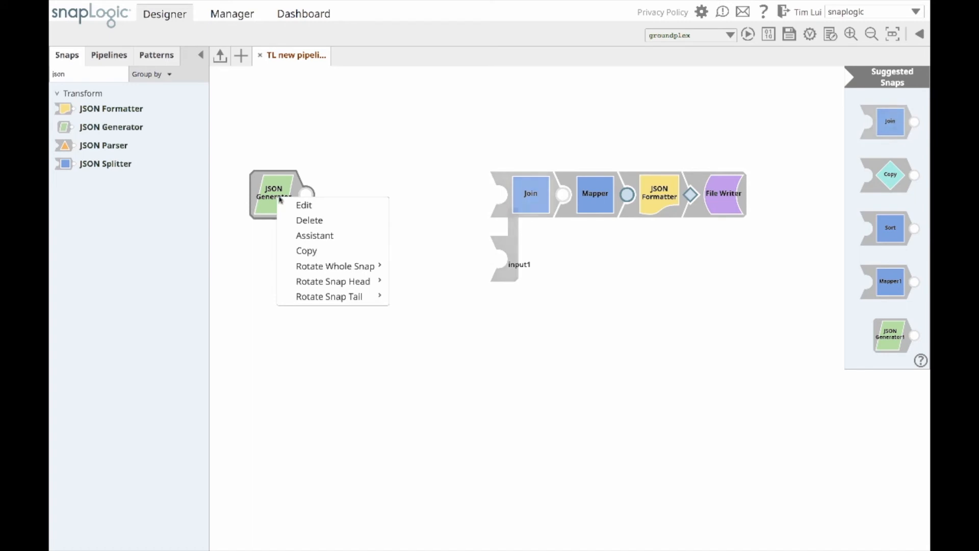
pyautogui.moveTo(308, 220)
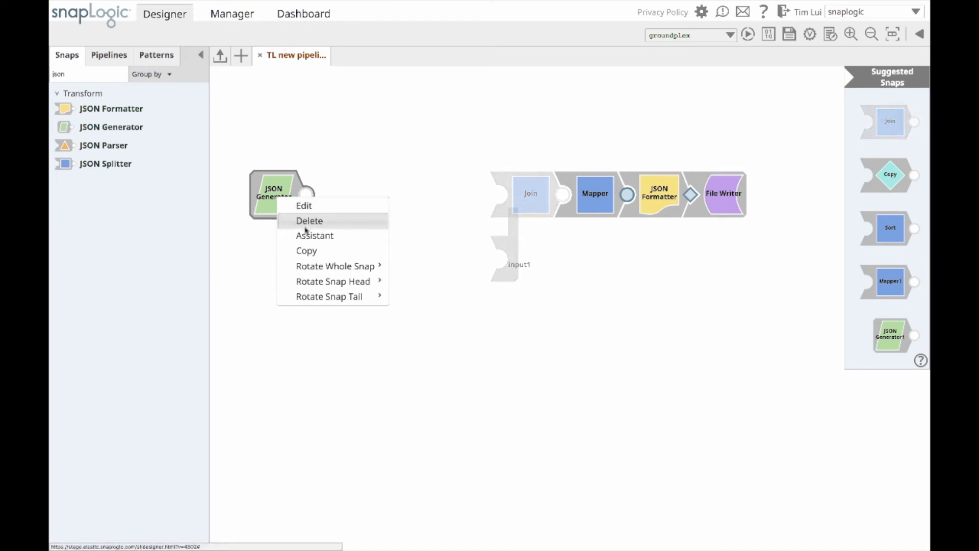
pyautogui.click(309, 221)
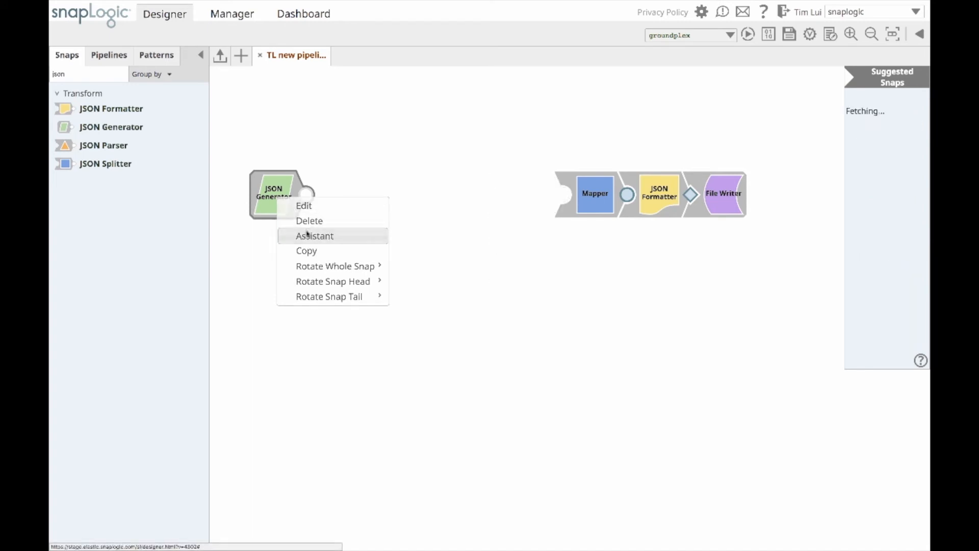
pyautogui.click(314, 236)
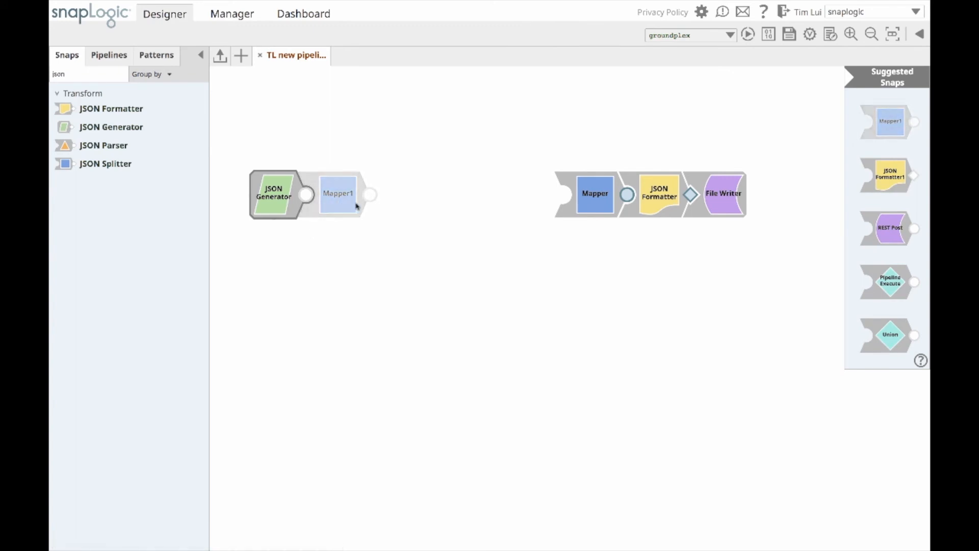
pyautogui.moveTo(324, 196)
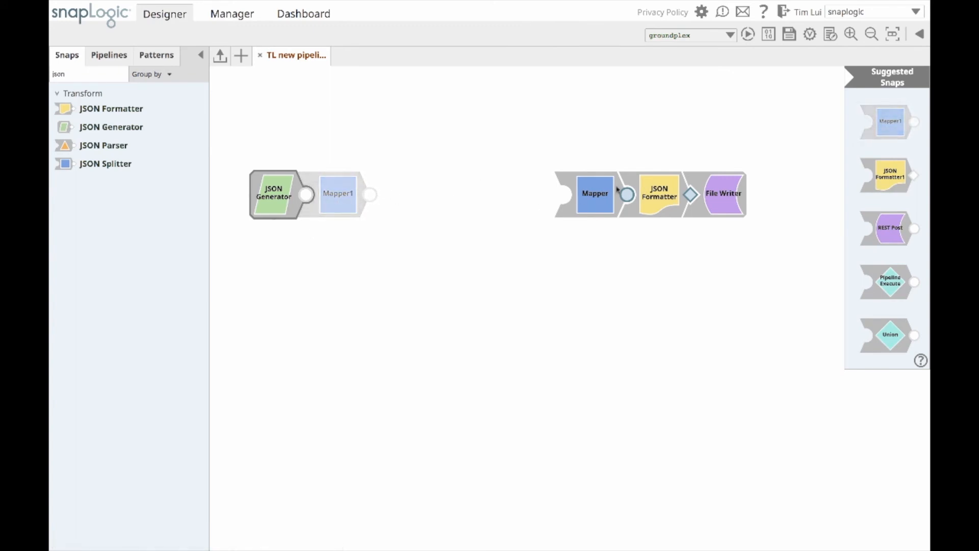
# - Bring up the Mapper's options to add a Join upstream via the Assistant
pyautogui.rightClick(594, 193)
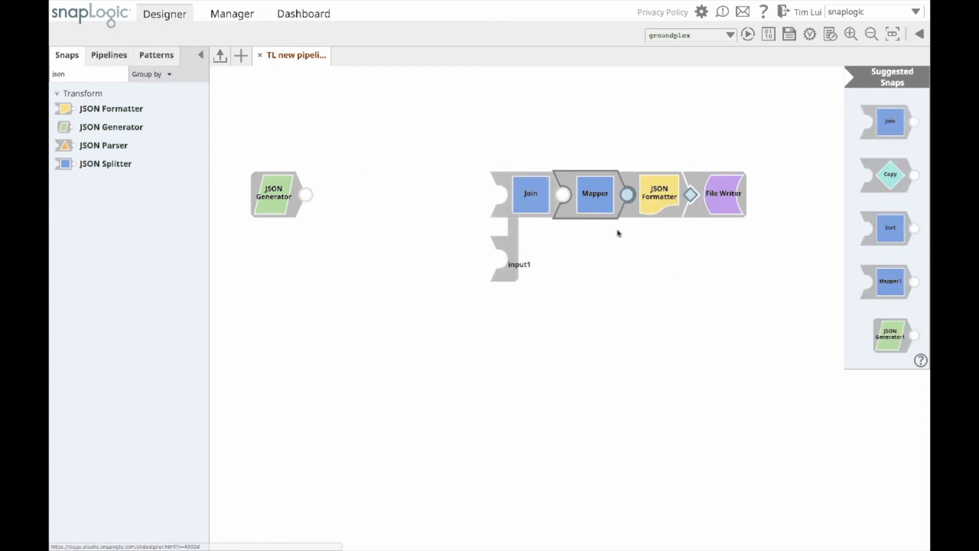
pyautogui.moveTo(615, 254)
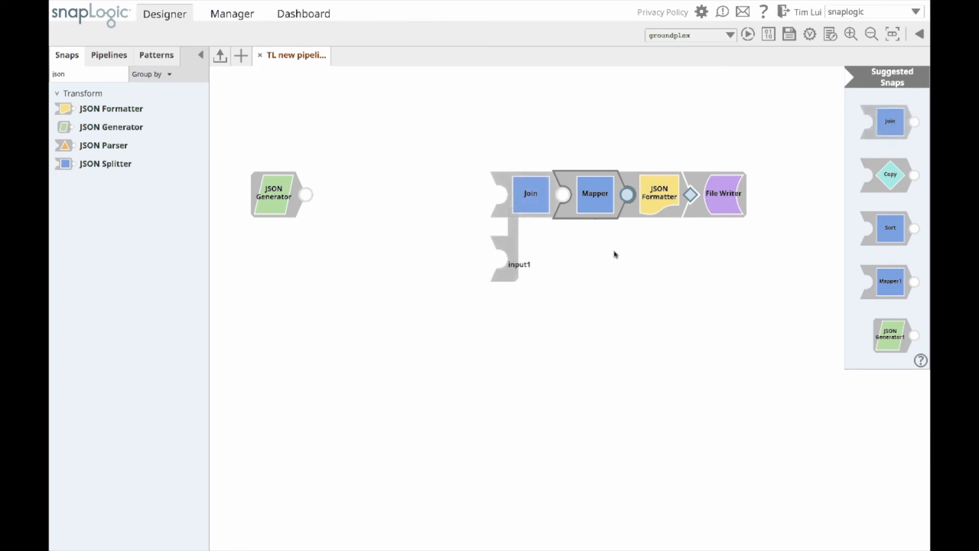
pyautogui.moveTo(606, 239)
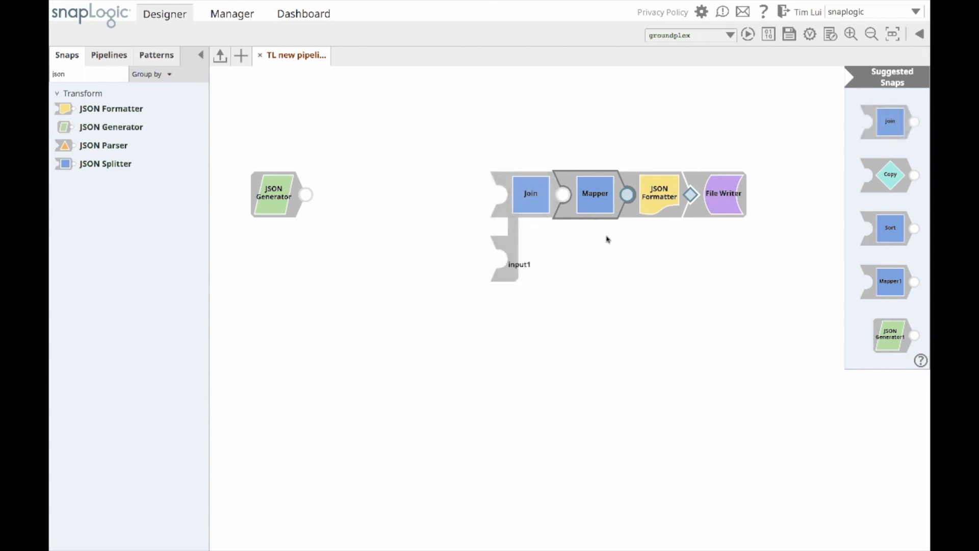